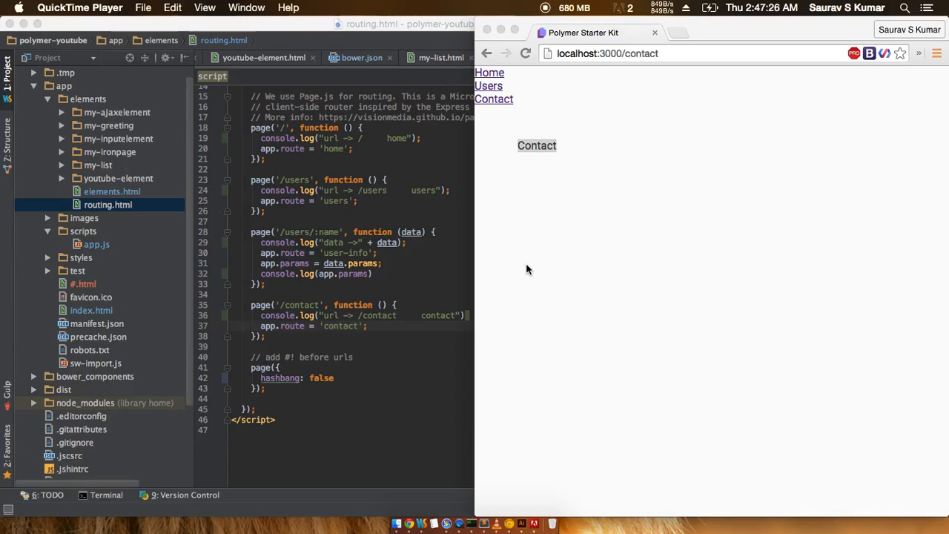
{"action": "mouse_move", "coordinate": [322, 385]}
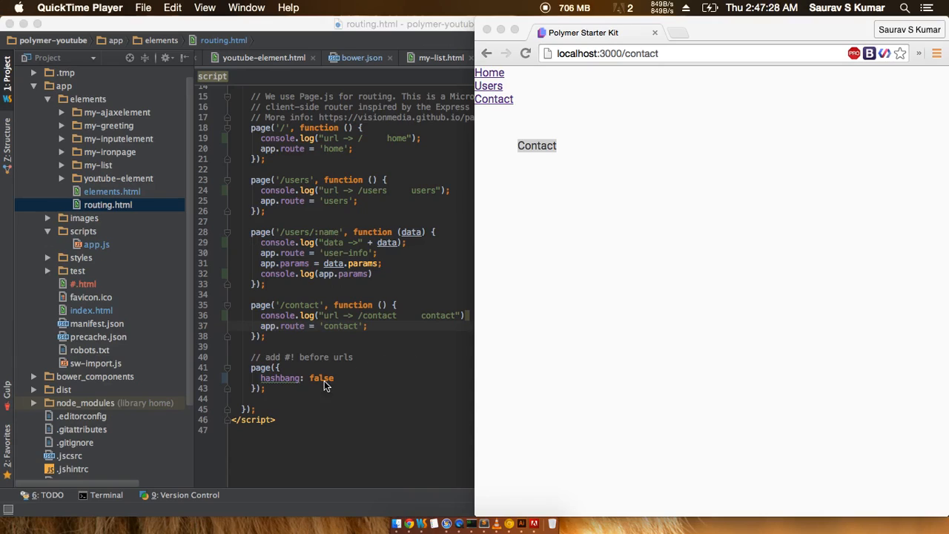
{"action": "mouse_move", "coordinate": [527, 327]}
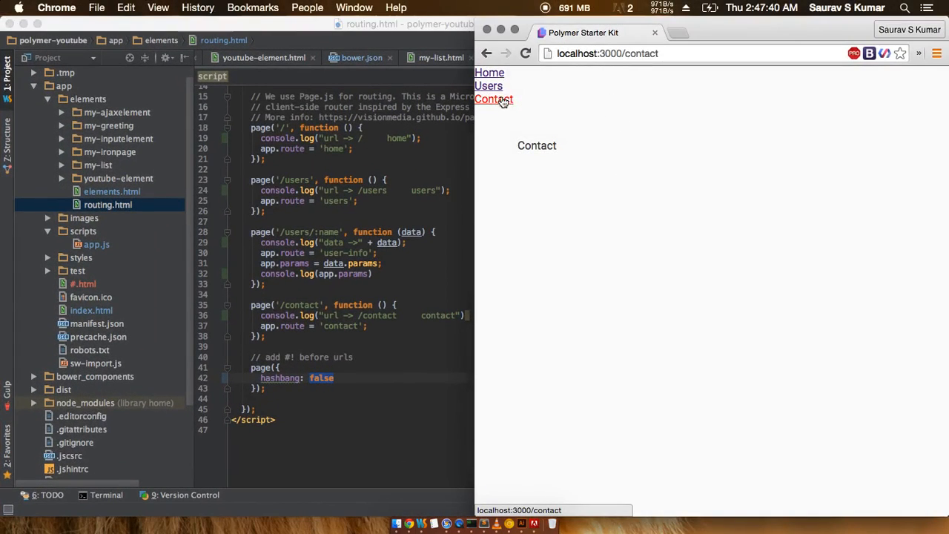
Navigate among the app's Users, Home and Contact pages, ending on Contact.
{"action": "left_click", "coordinate": [488, 85]}
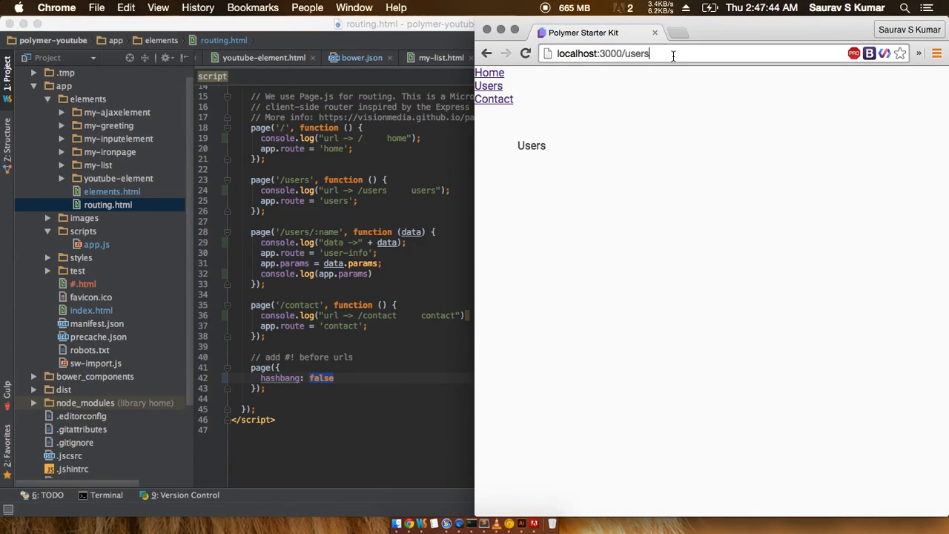
{"action": "left_click", "coordinate": [490, 72]}
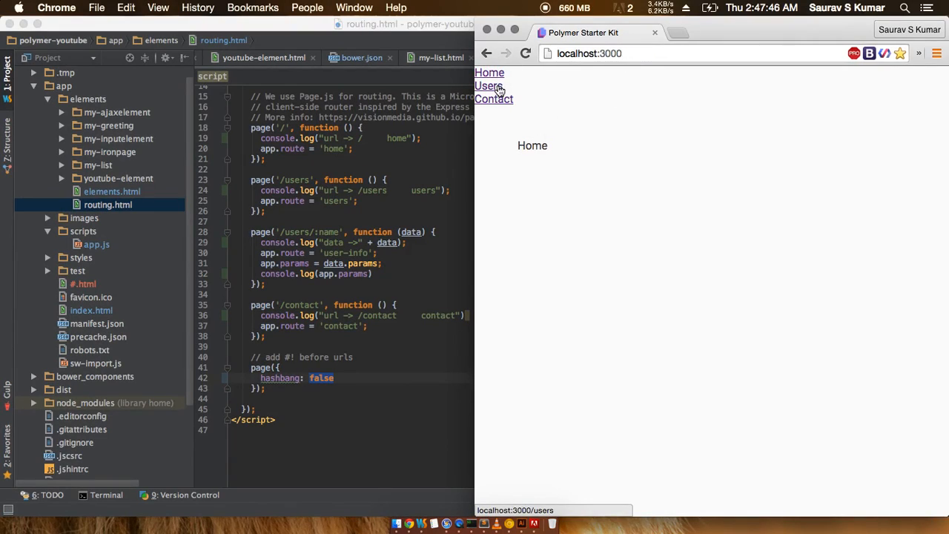
{"action": "left_click", "coordinate": [494, 99]}
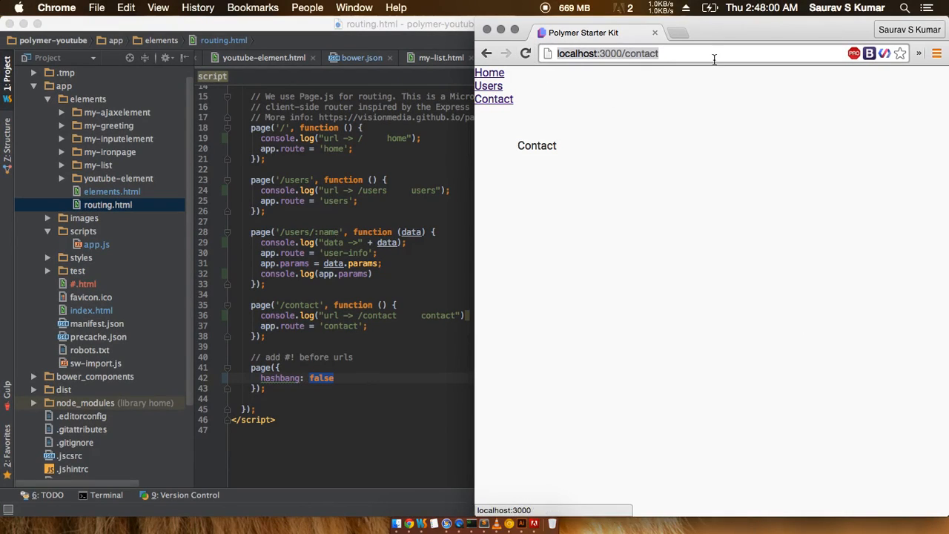
{"action": "left_click", "coordinate": [487, 85]}
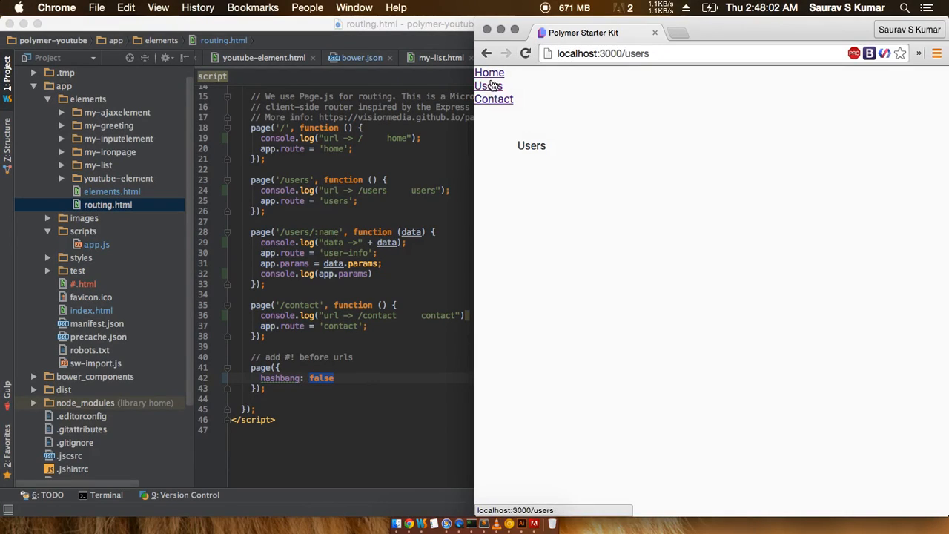
{"action": "left_click", "coordinate": [494, 98]}
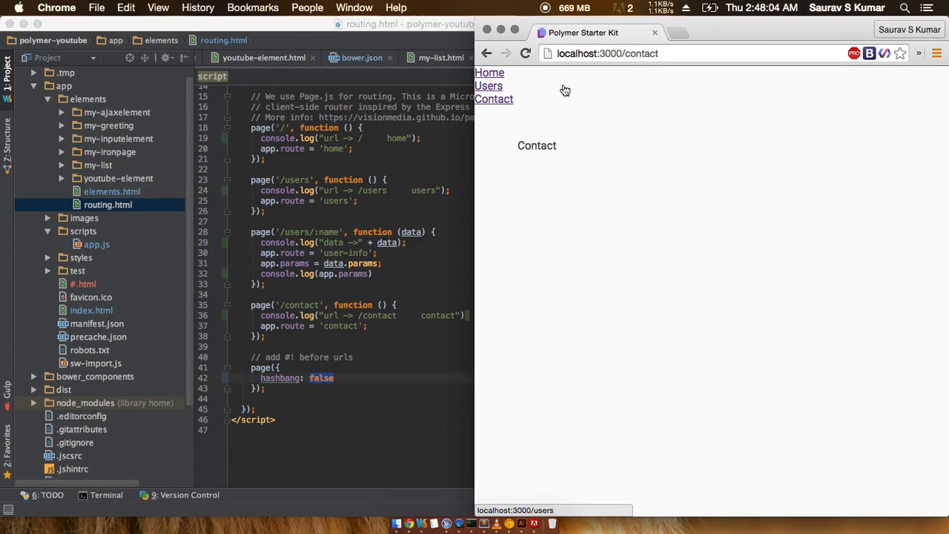
Reload localhost:3000/contact directly, producing the Cannot GET /contact error.
{"action": "left_click", "coordinate": [607, 53]}
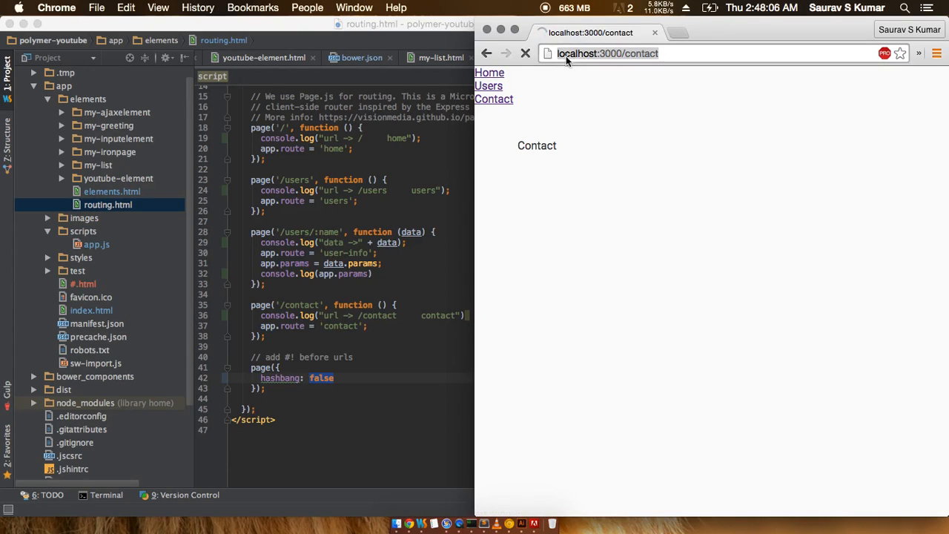
{"action": "left_click", "coordinate": [526, 53]}
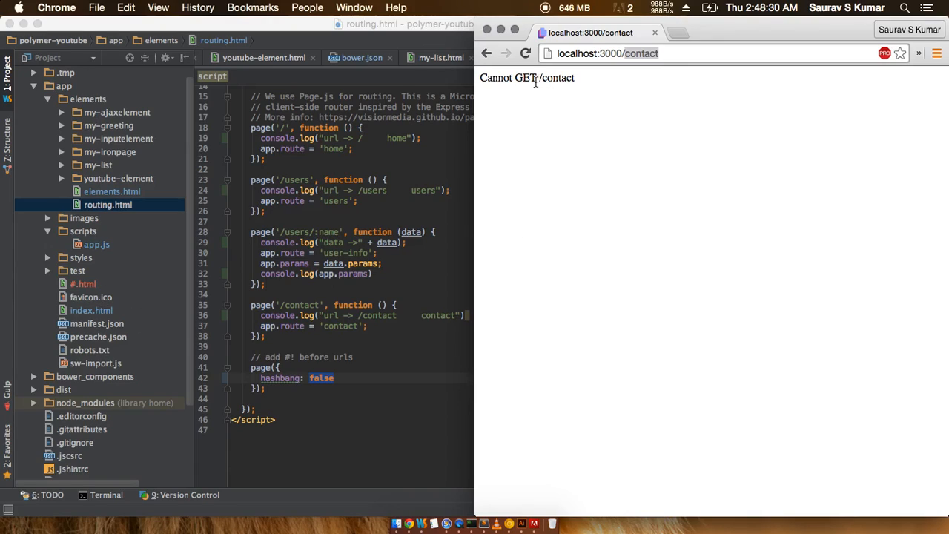
{"action": "double_click", "coordinate": [527, 77]}
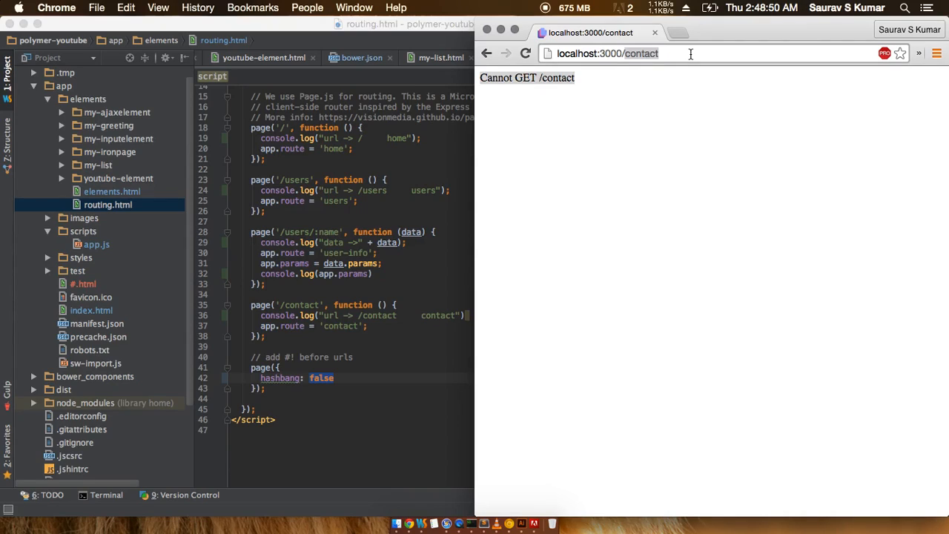
{"action": "mouse_move", "coordinate": [337, 378]}
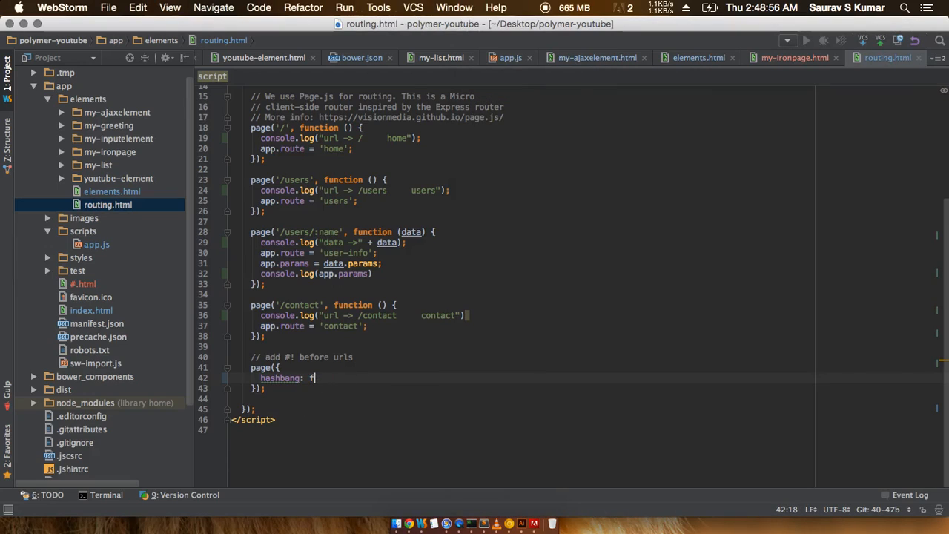
Change hashbang from false to true in routing.html's page() call.
{"action": "type", "text": "tr"}
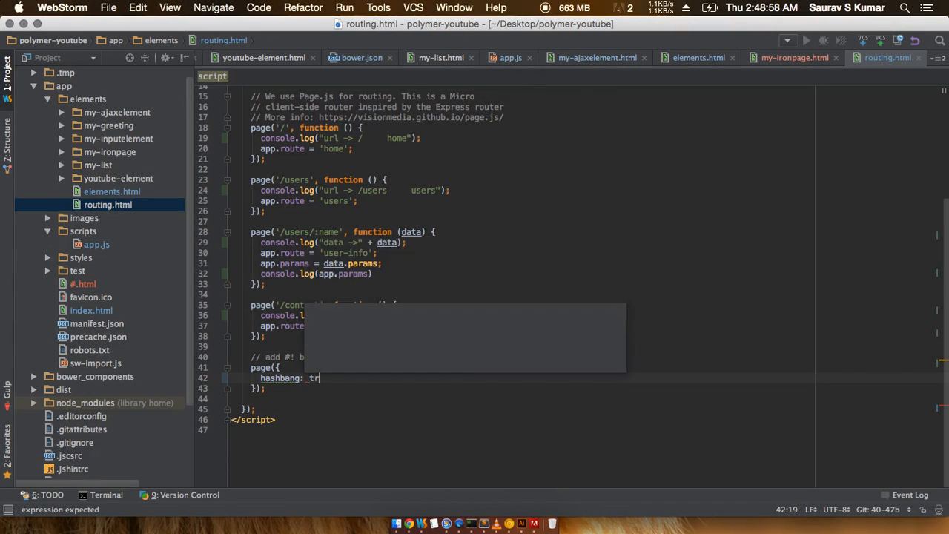
{"action": "type", "text": "ue"}
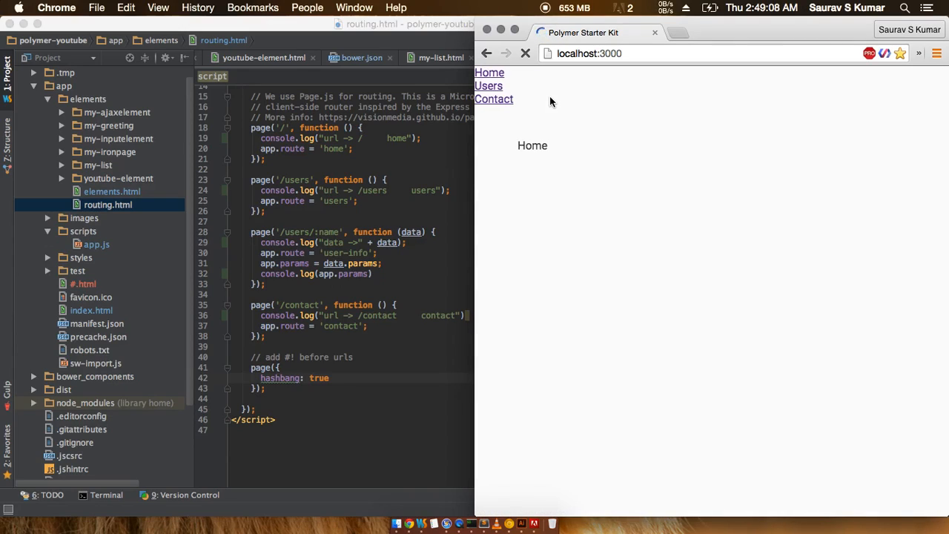
Follow the Contact and Users links, watching the #!/contact and #!/users addresses change.
{"action": "left_click", "coordinate": [589, 53]}
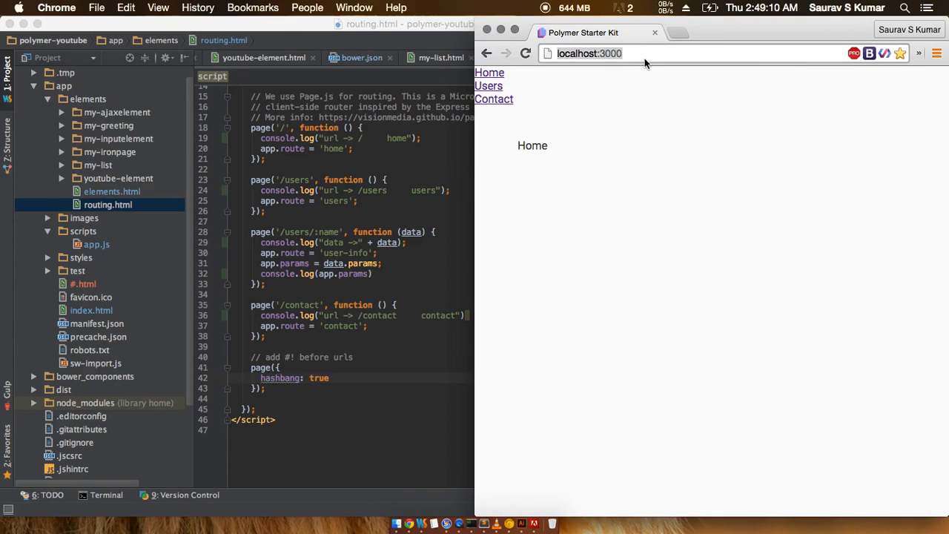
{"action": "left_click", "coordinate": [494, 99]}
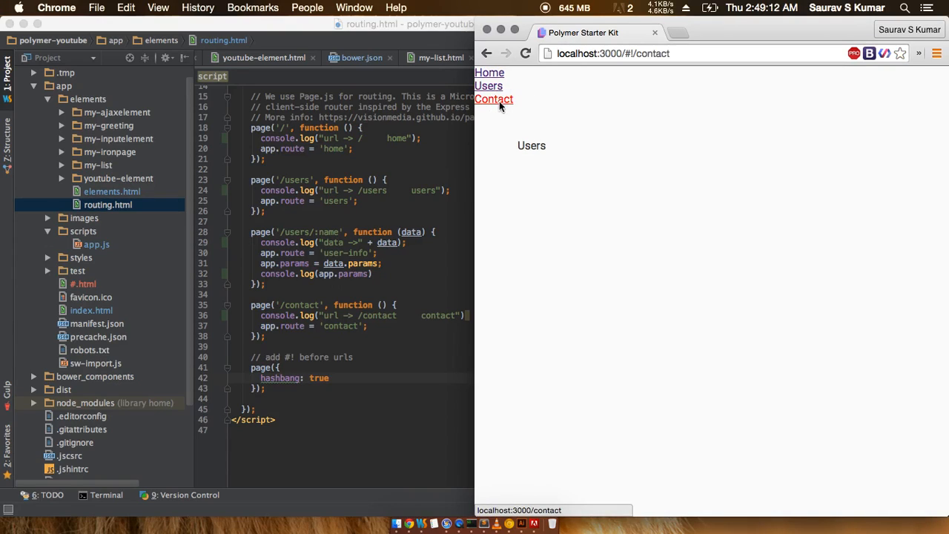
{"action": "left_click", "coordinate": [494, 99]}
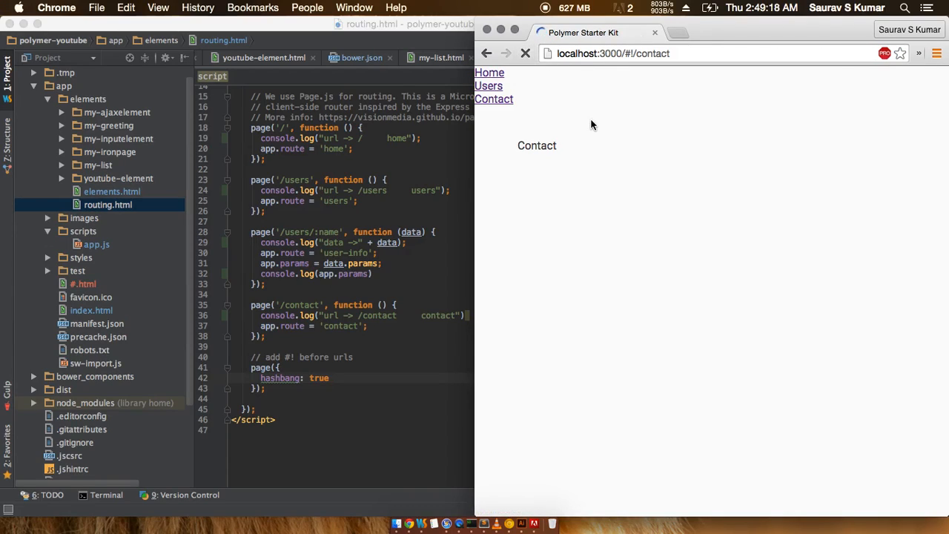
{"action": "mouse_move", "coordinate": [494, 99]}
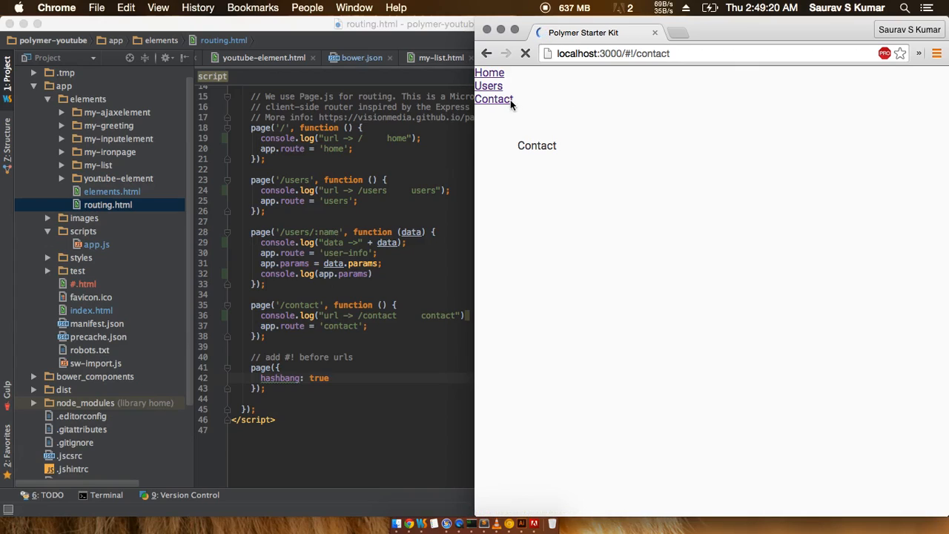
{"action": "left_click", "coordinate": [488, 85]}
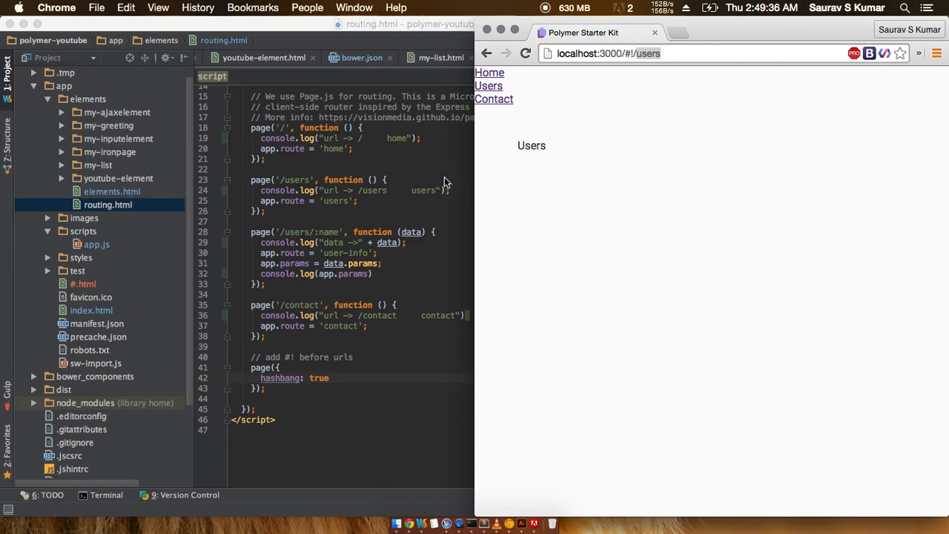
{"action": "mouse_move", "coordinate": [633, 73]}
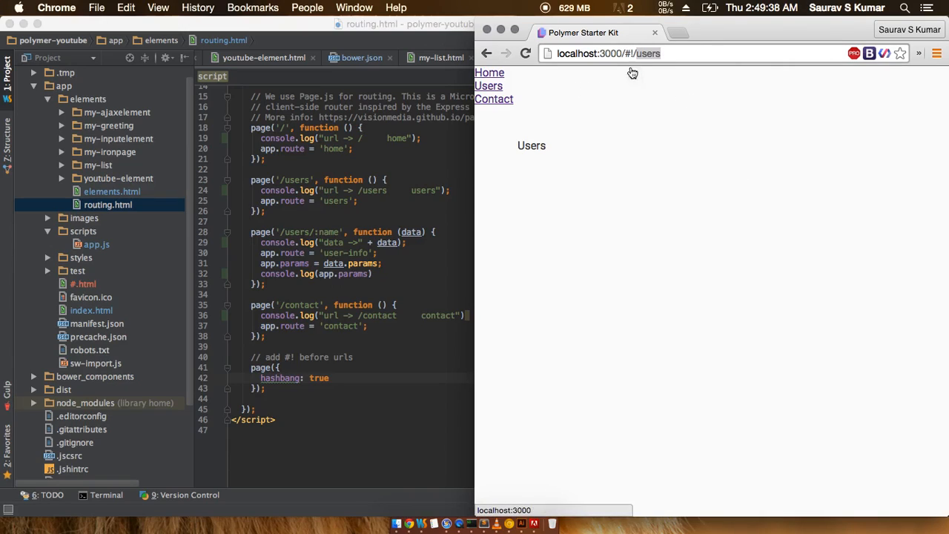
{"action": "left_click", "coordinate": [494, 98]}
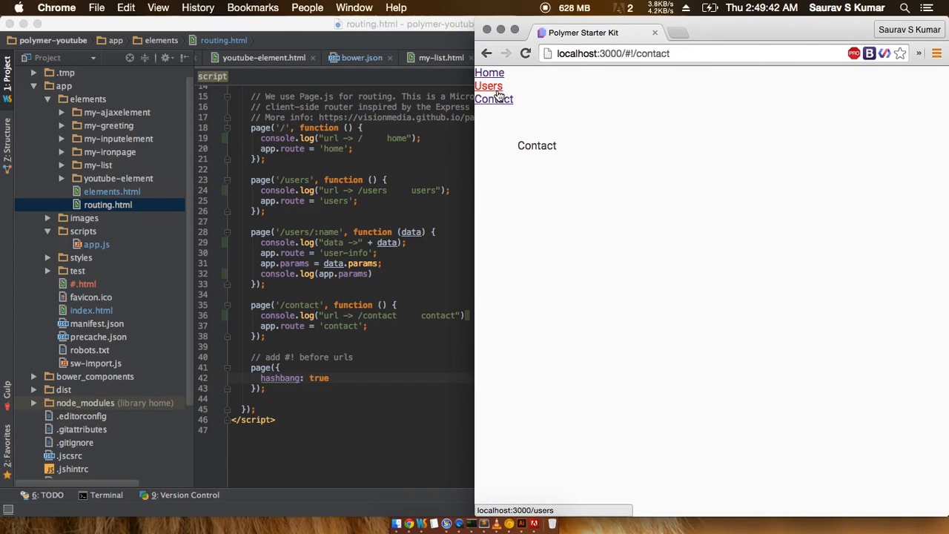
{"action": "left_click", "coordinate": [489, 85]}
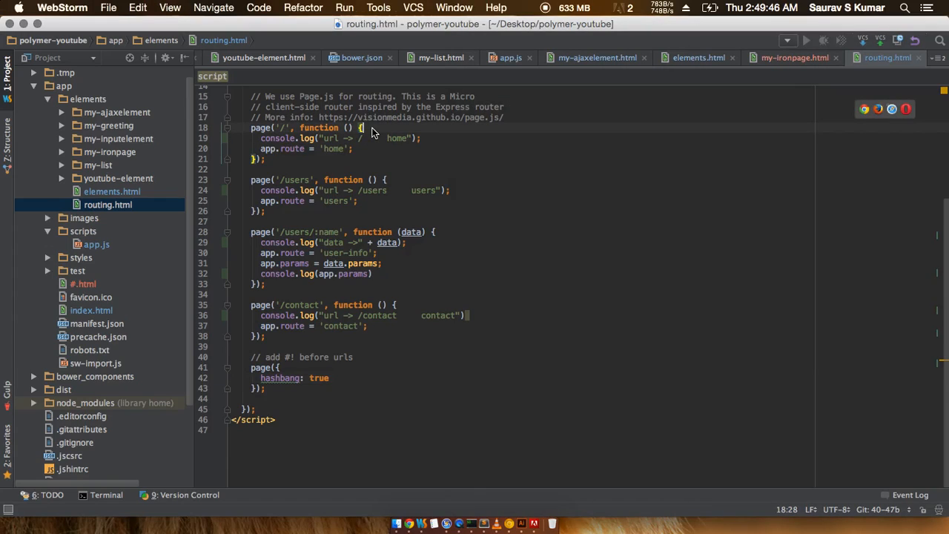
{"action": "scroll", "scroll_direction": "up", "scroll_amount": 3}
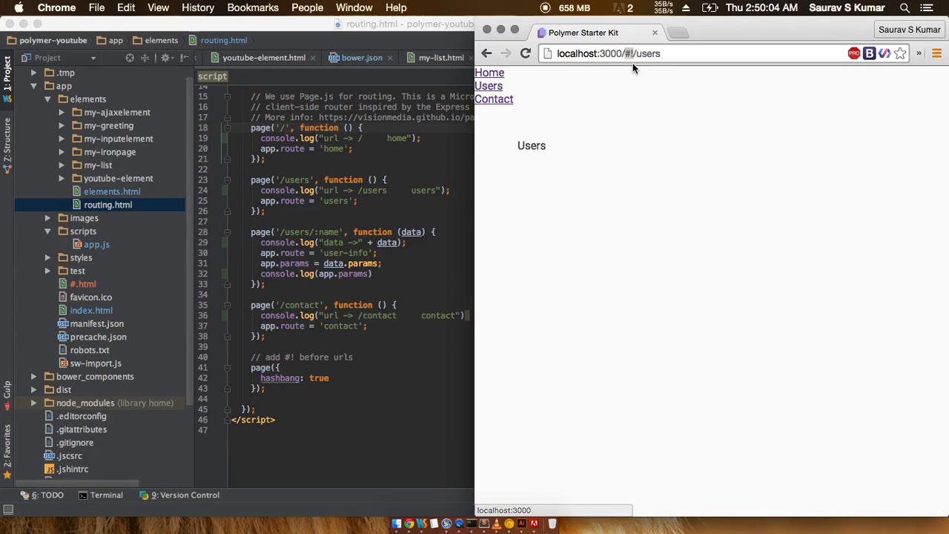
Remove #! from localhost:3000/#!/users and select the word users.
{"action": "left_click", "coordinate": [608, 52]}
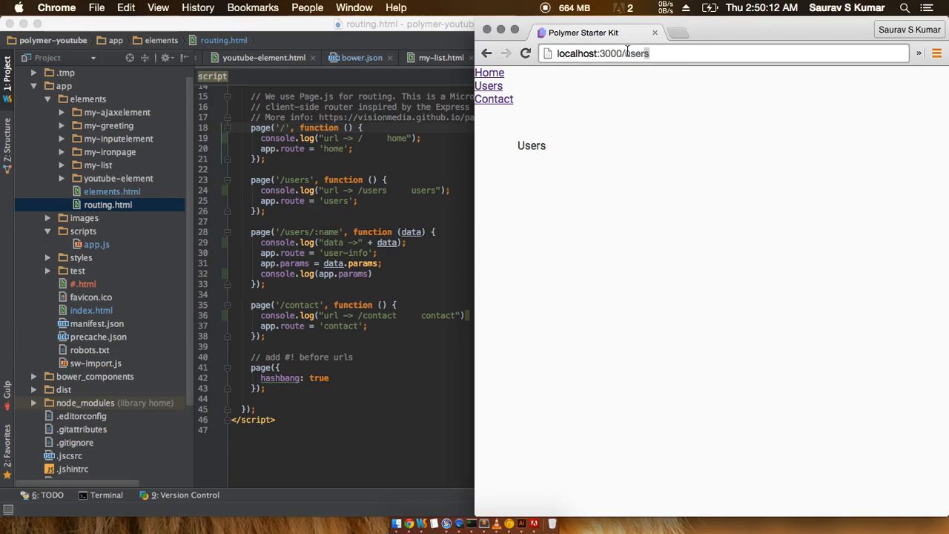
{"action": "double_click", "coordinate": [630, 54]}
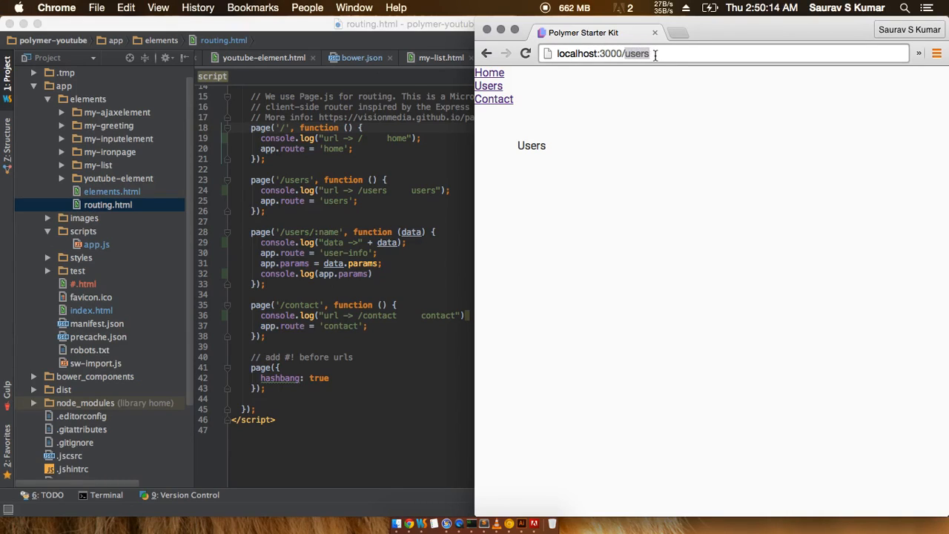
{"action": "double_click", "coordinate": [634, 54]}
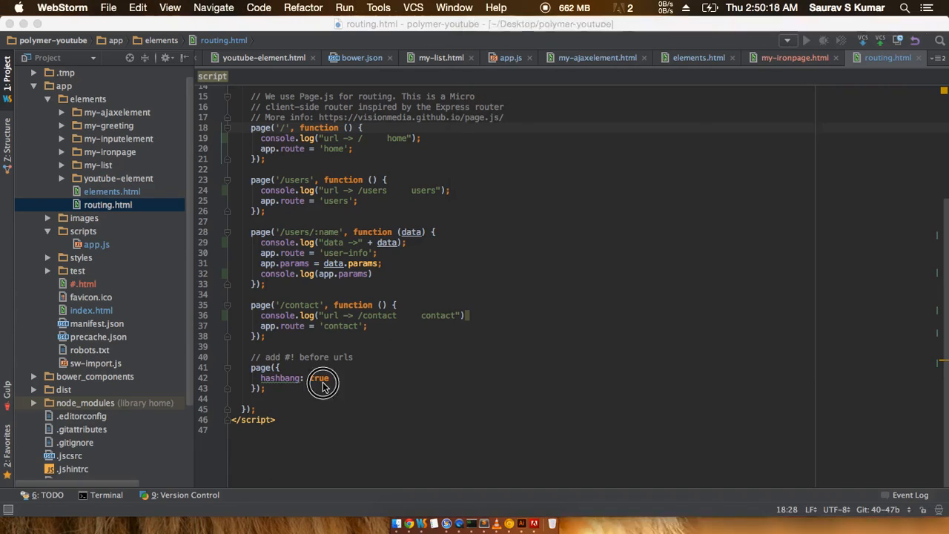
Replace hashbang's true with false in routing.html.
{"action": "type", "text": "false"}
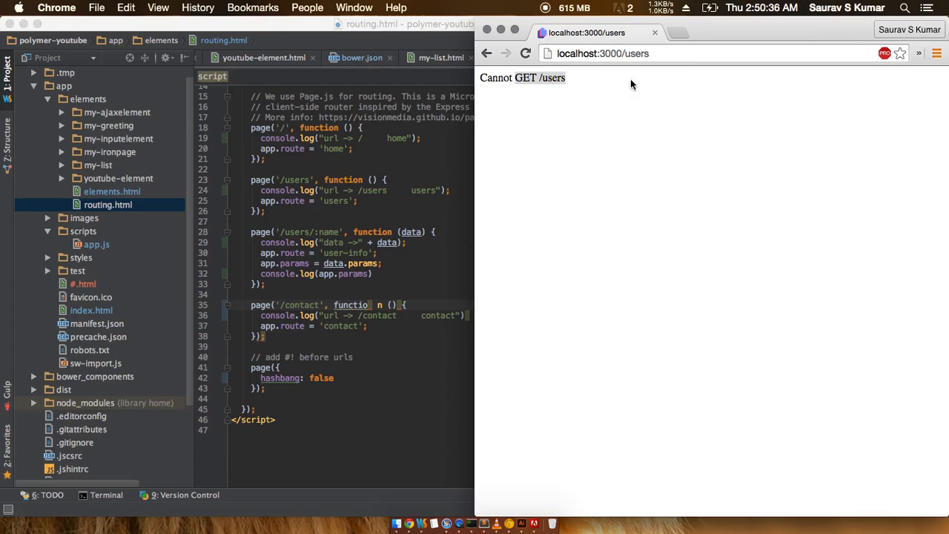
Highlight users in the address while Chrome shows Cannot GET /users.
{"action": "left_click", "coordinate": [629, 53]}
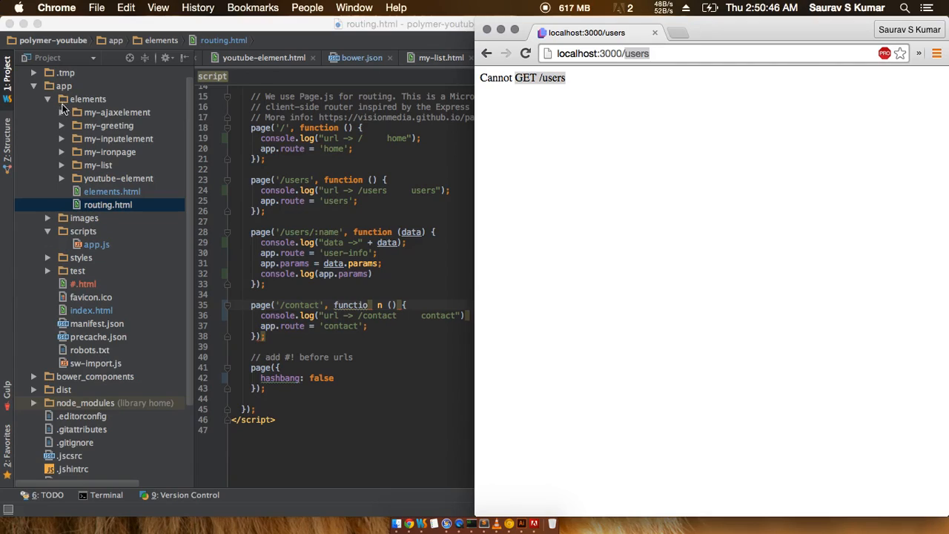
{"action": "mouse_move", "coordinate": [588, 82]}
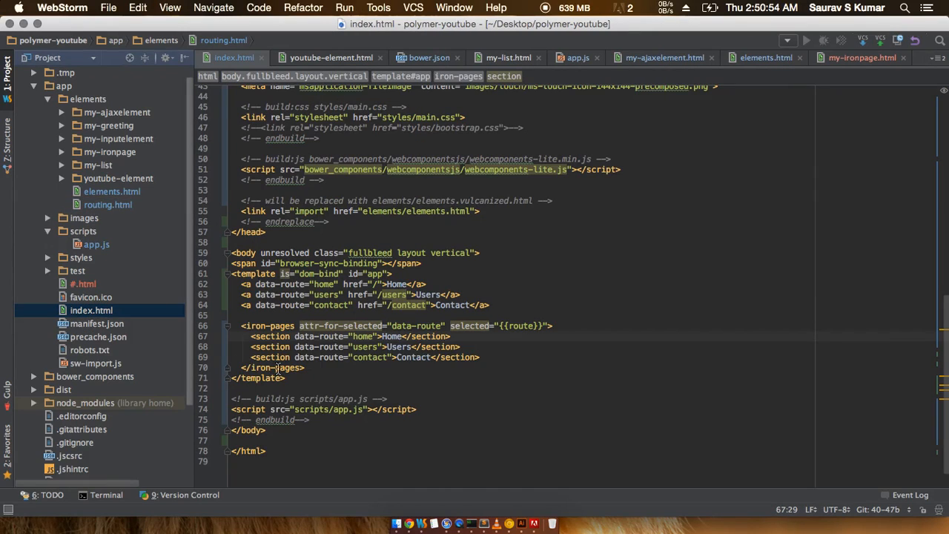
{"action": "left_click", "coordinate": [96, 244]}
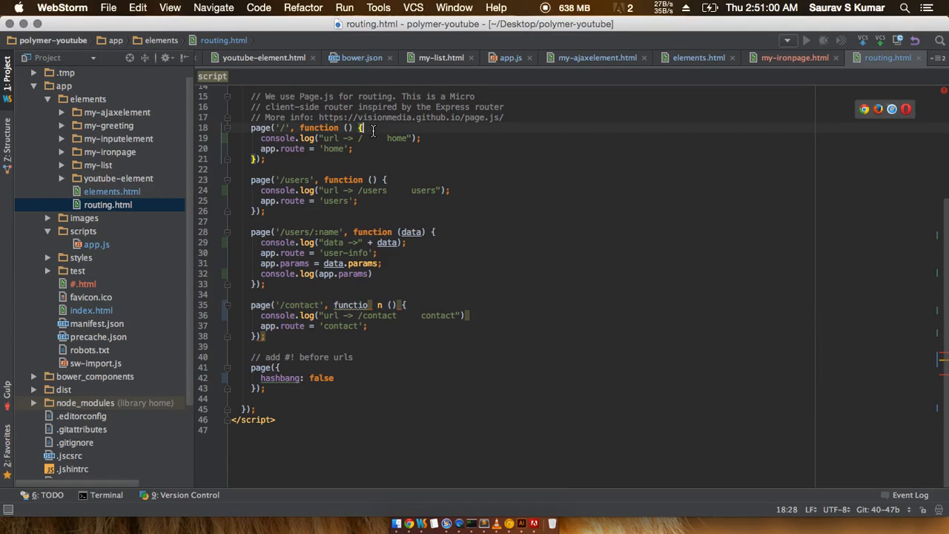
{"action": "mouse_move", "coordinate": [260, 184]}
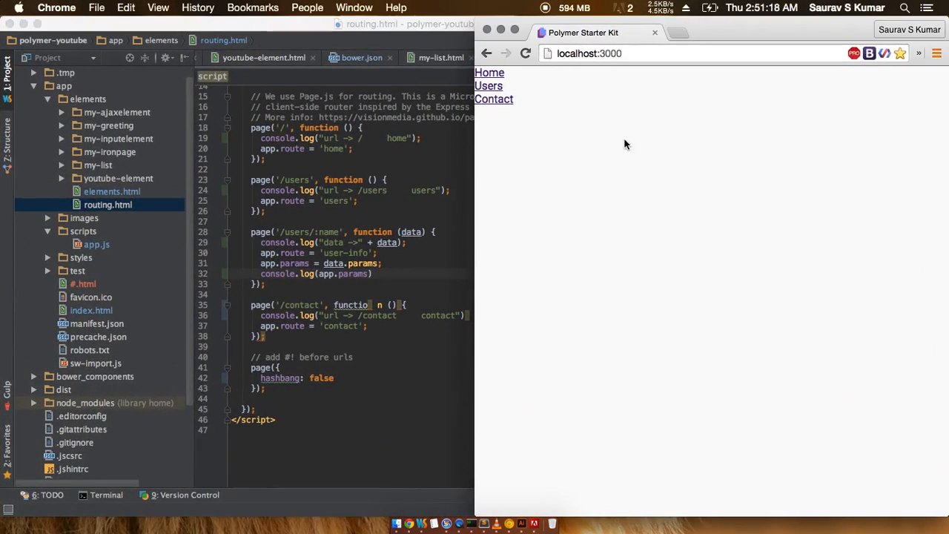
Type /users/rob after localhost:3000 in the address bar.
{"action": "left_click", "coordinate": [645, 53]}
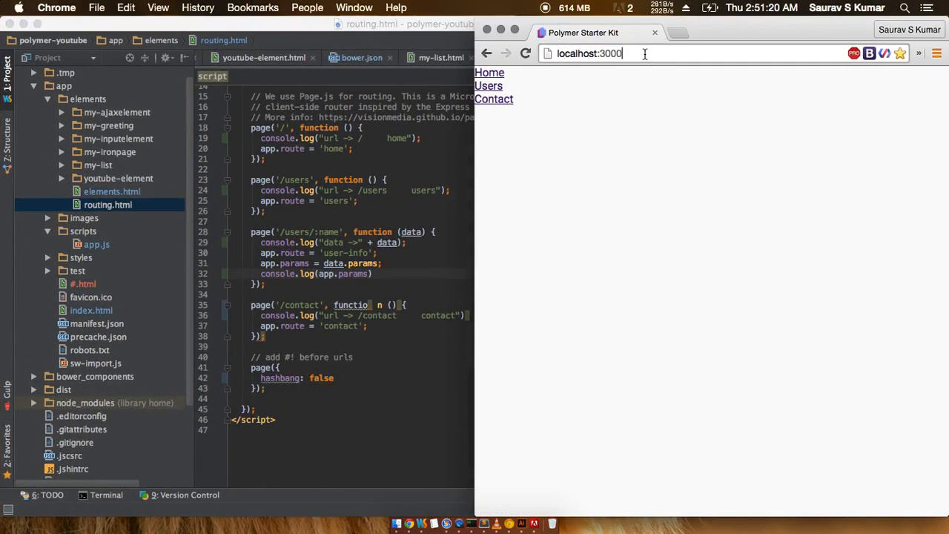
{"action": "type", "text": "/users"}
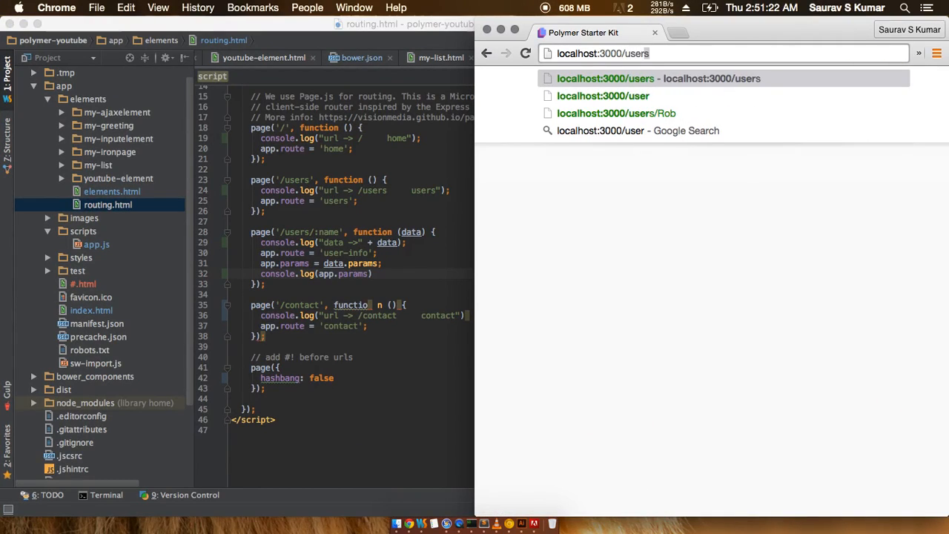
{"action": "type", "text": "/rob"}
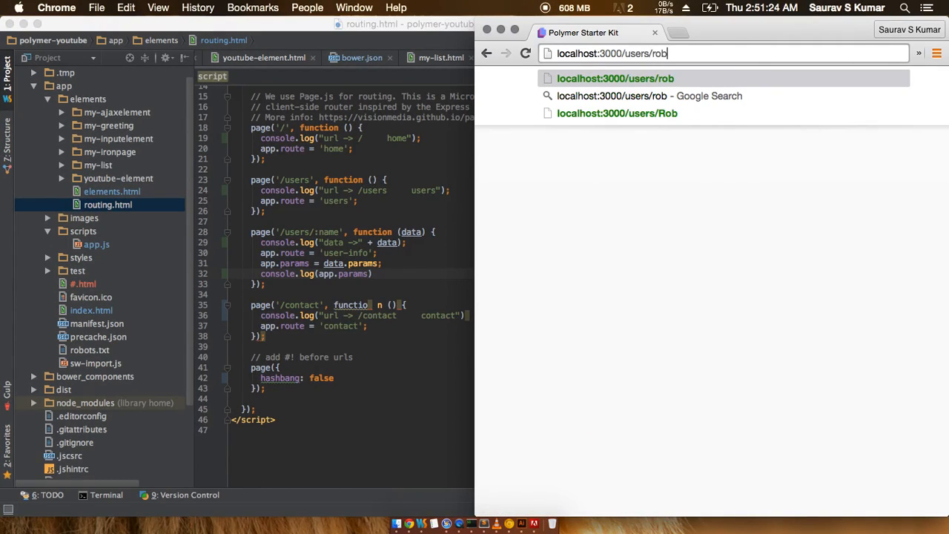